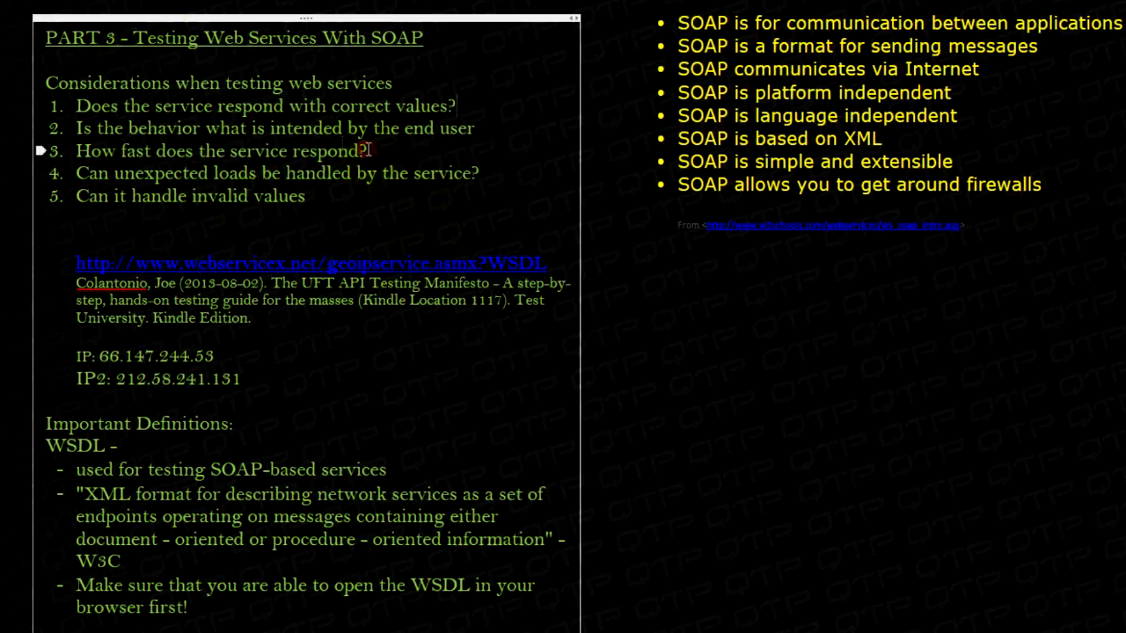
- View the GeoIPService step properties with 200 OK status, then return to the SOAP envelopes in Captured Data
{"action": "left_click_drag", "start_coordinate": [77, 151], "coordinate": [369, 151]}
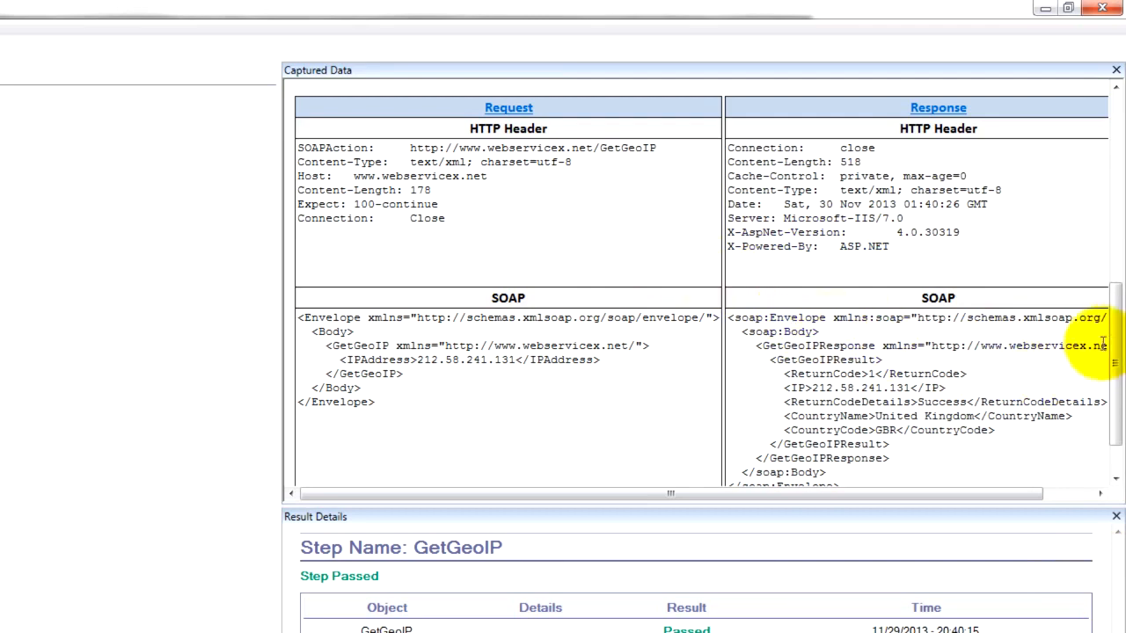
{"action": "scroll", "scroll_direction": "up", "scroll_amount": 3}
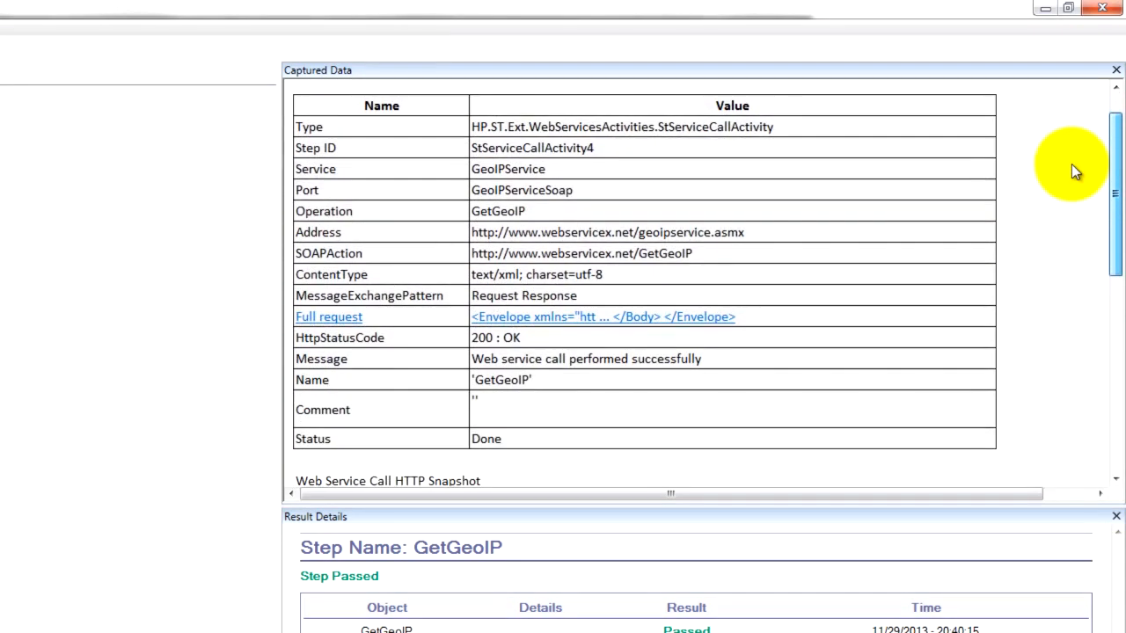
{"action": "scroll", "scroll_direction": "down", "scroll_amount": 3}
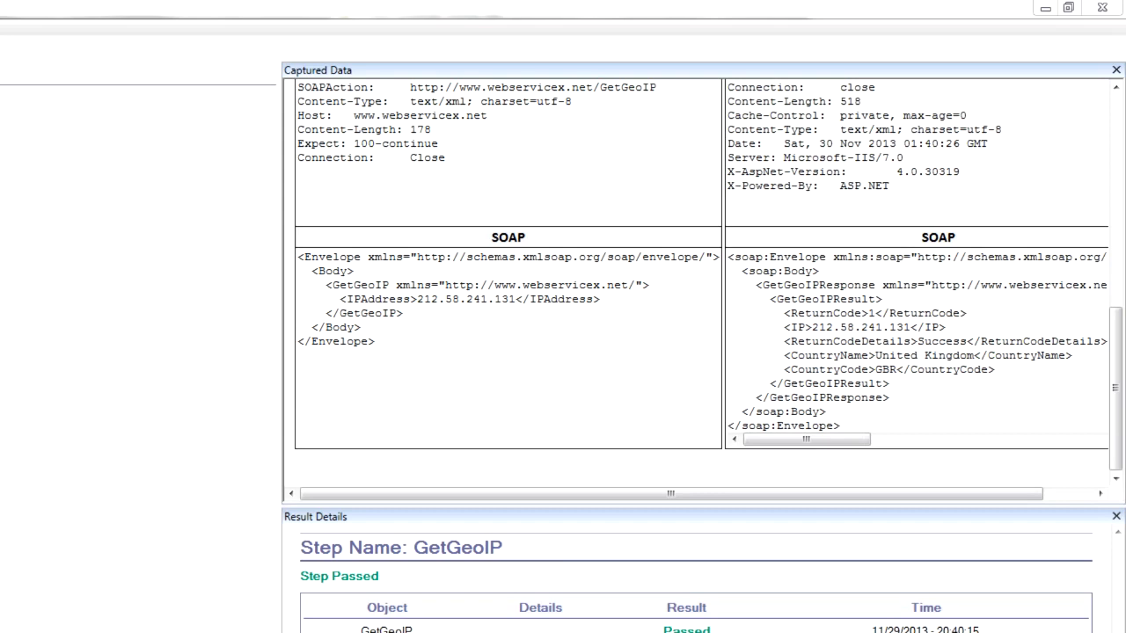
{"action": "mouse_move", "coordinate": [31, 343]}
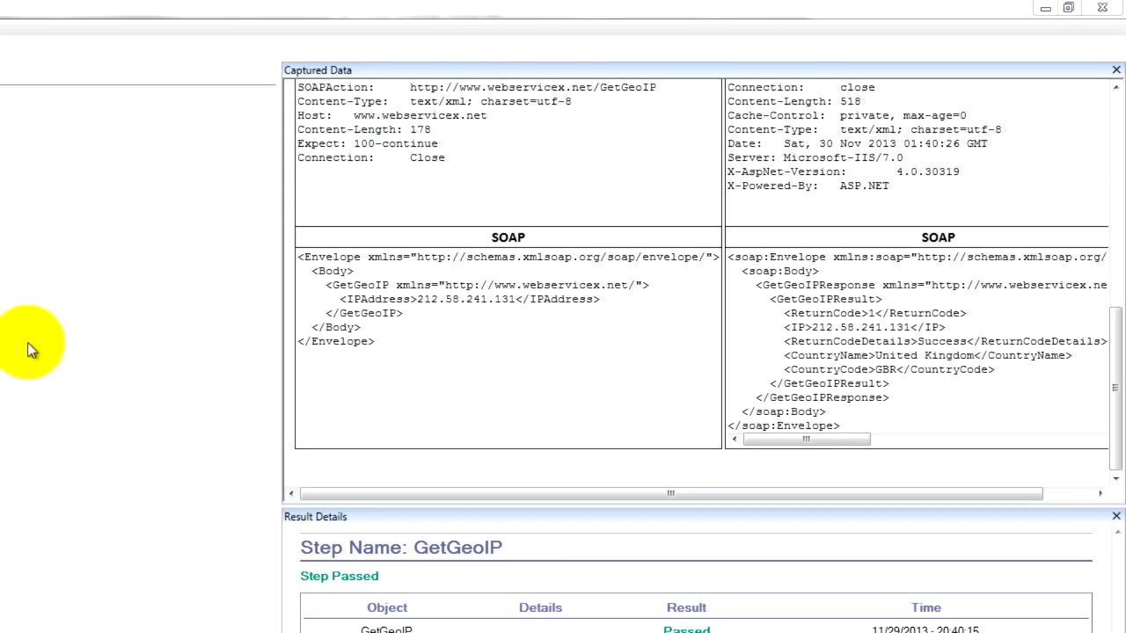
{"action": "mouse_move", "coordinate": [49, 331]}
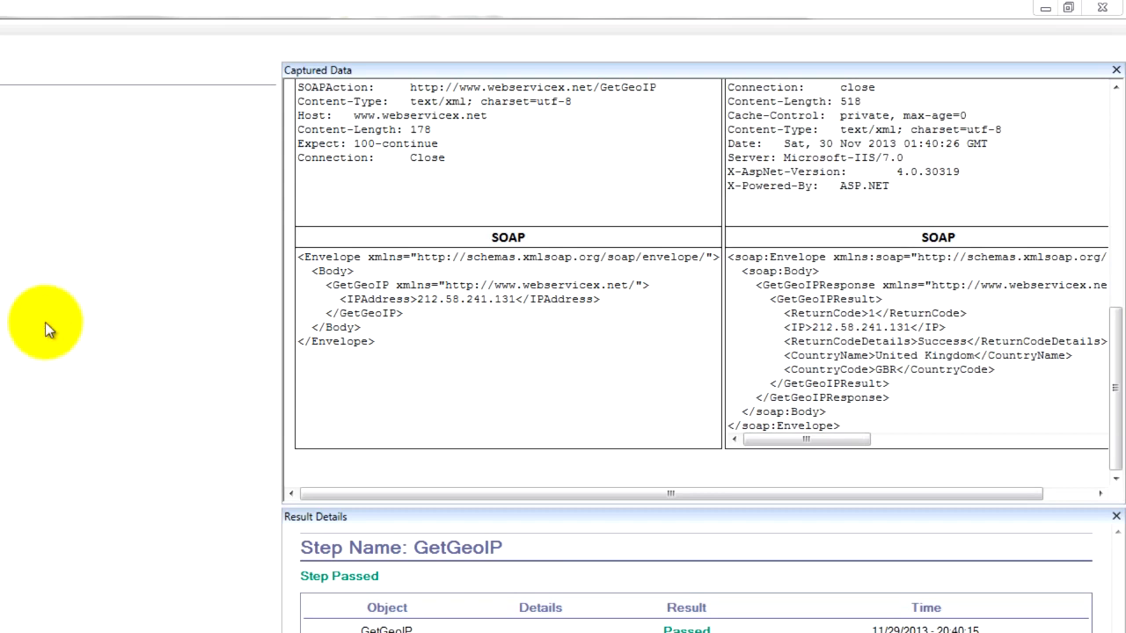